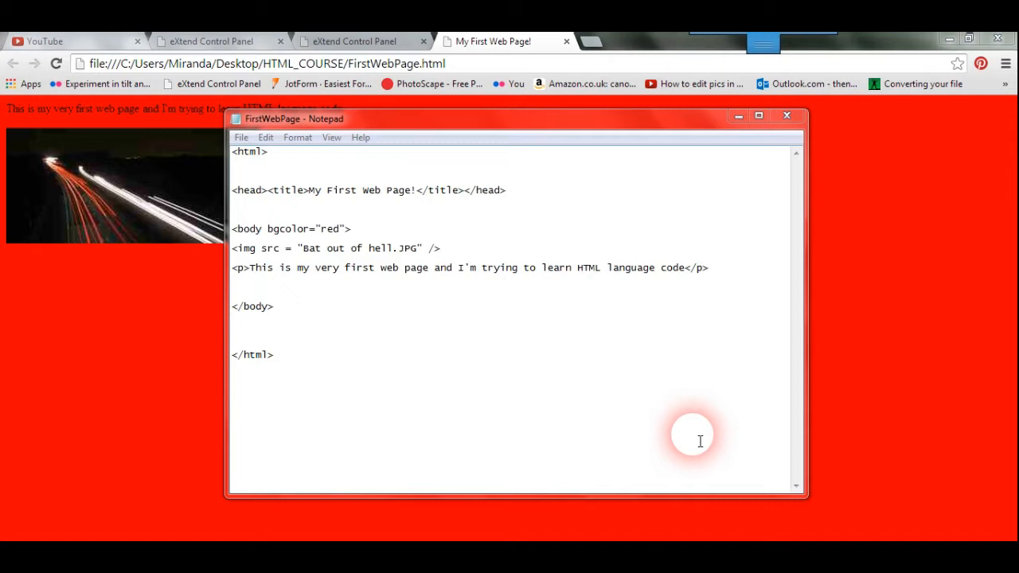
mouse_move(545, 133)
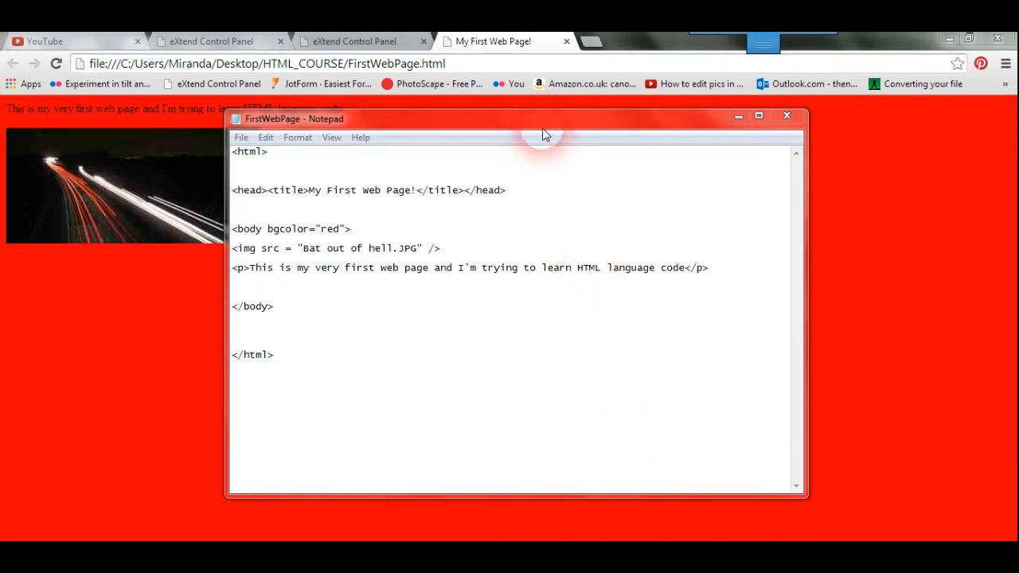
- Delete the <img src> line from the page body, leaving the cursor on the emptied line
drag(546, 132, 617, 155)
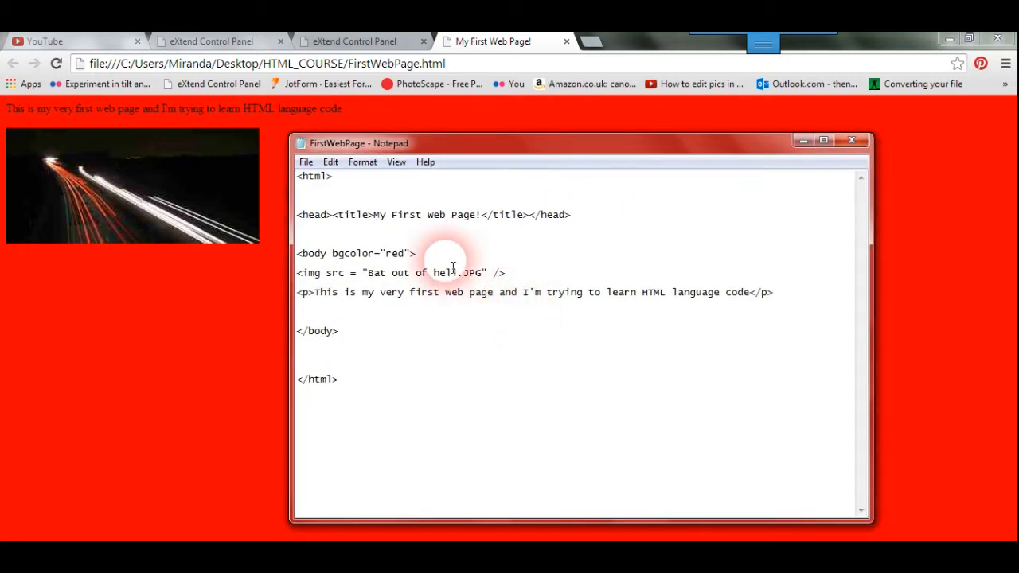
drag(363, 272, 505, 272)
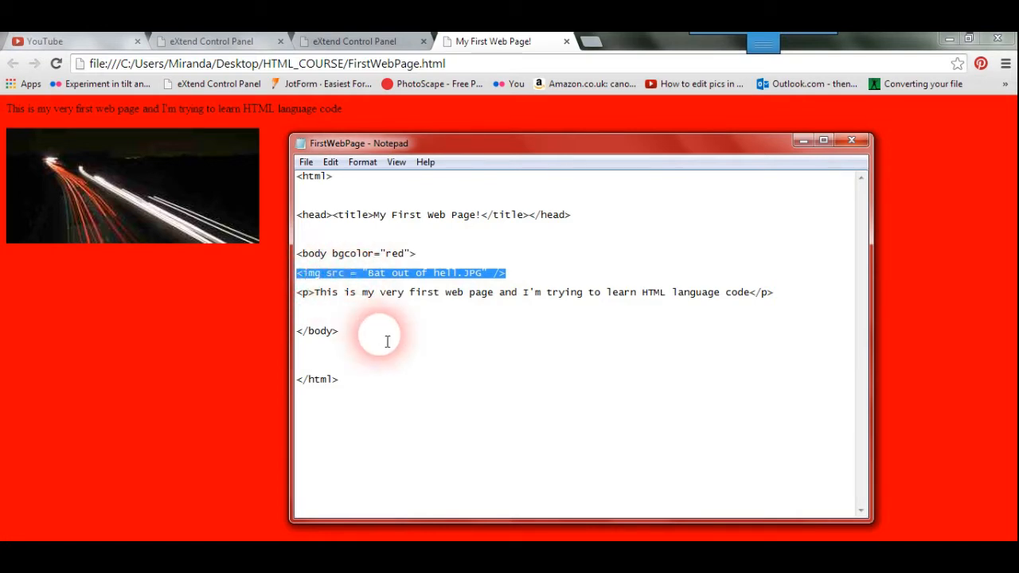
key(Delete)
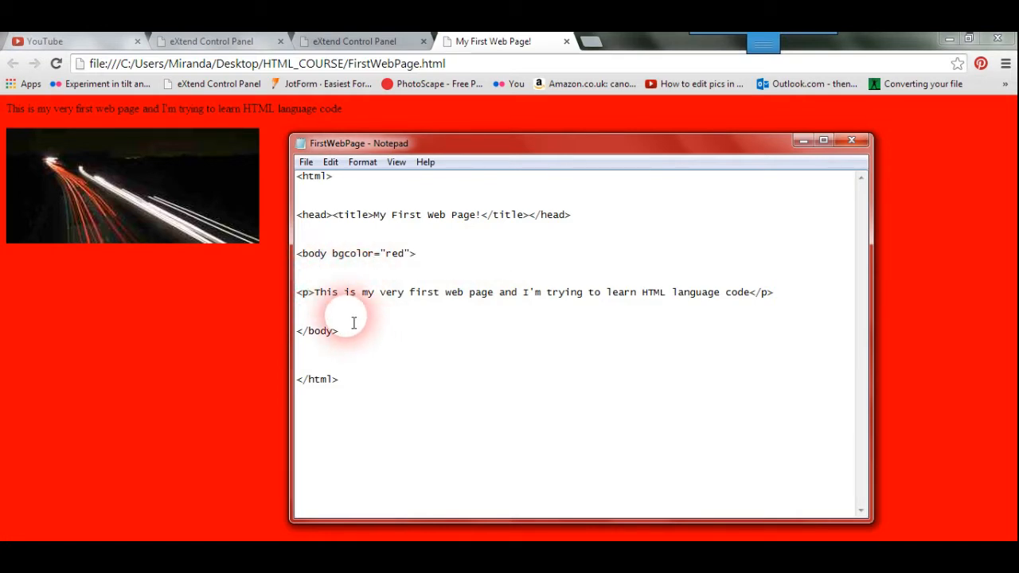
click(306, 162)
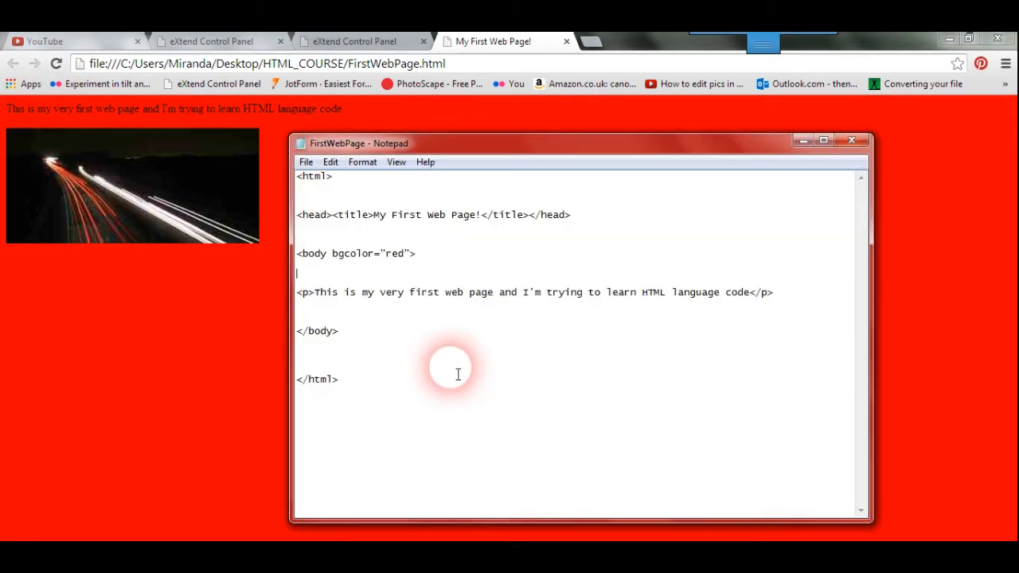
mouse_move(692, 529)
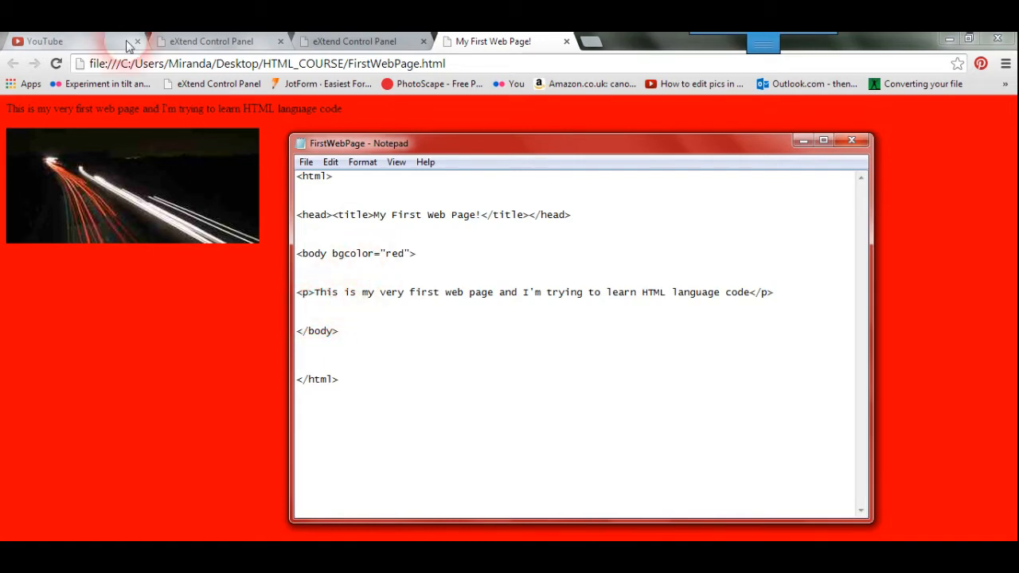
- Play the Amberlight Art video from the channel's Uploads playlist on YouTube
click(44, 41)
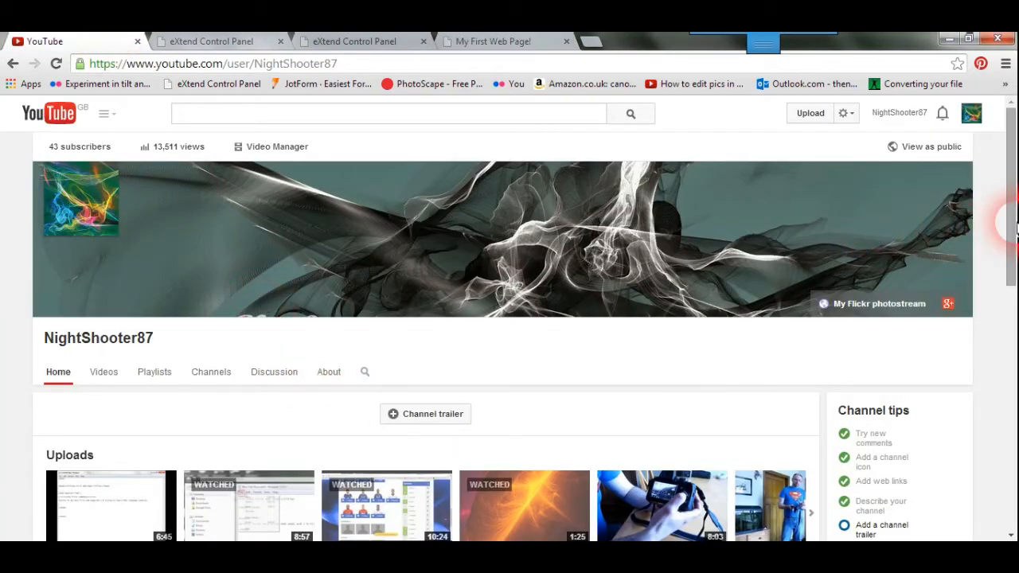
scroll(down, 3)
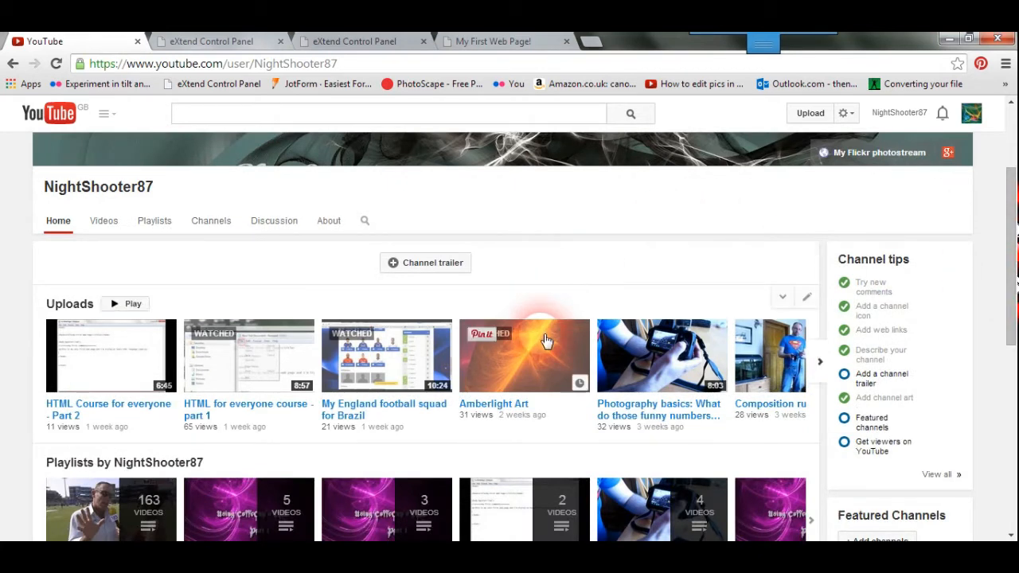
click(524, 355)
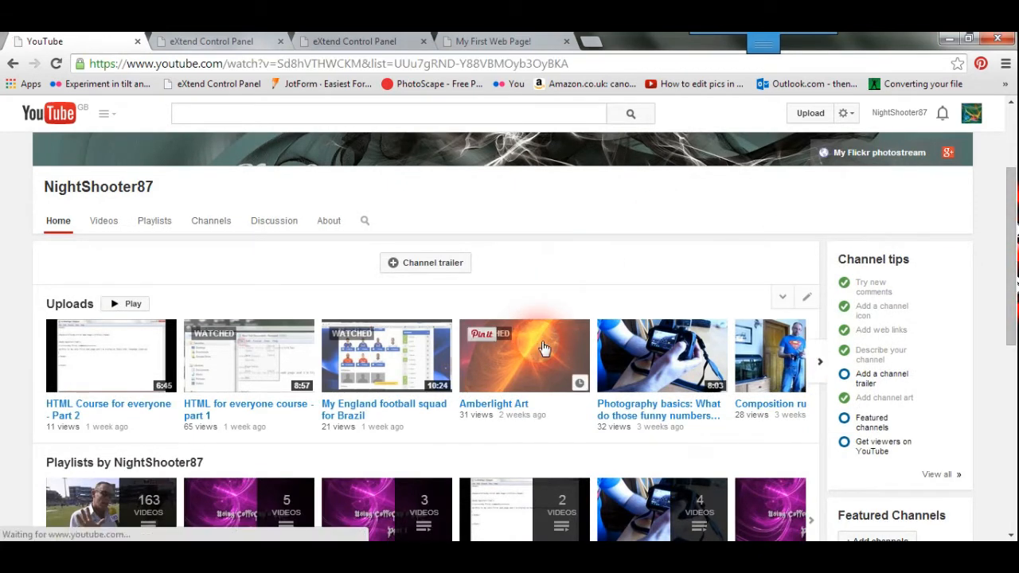
click(524, 356)
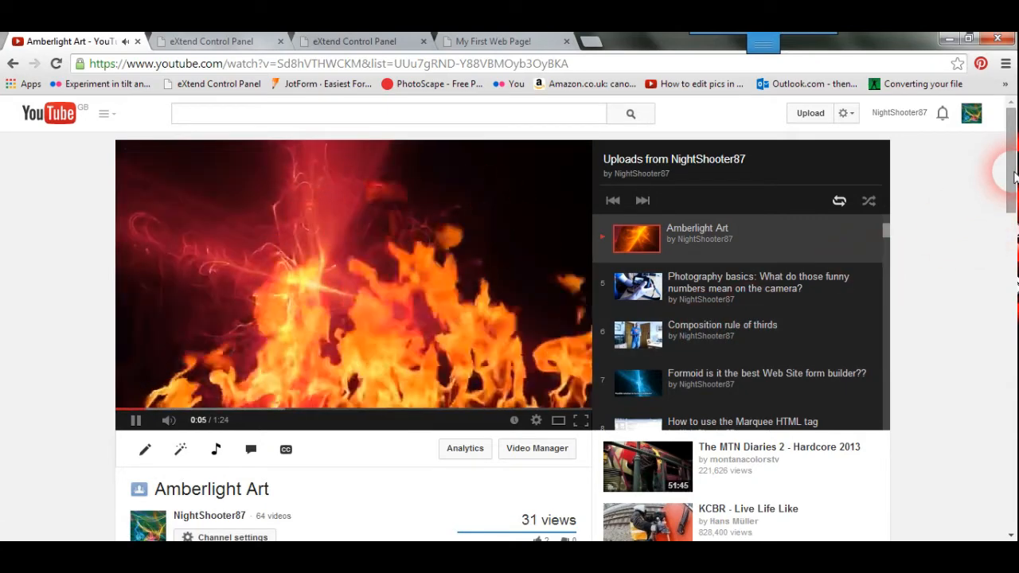
scroll(down, 3)
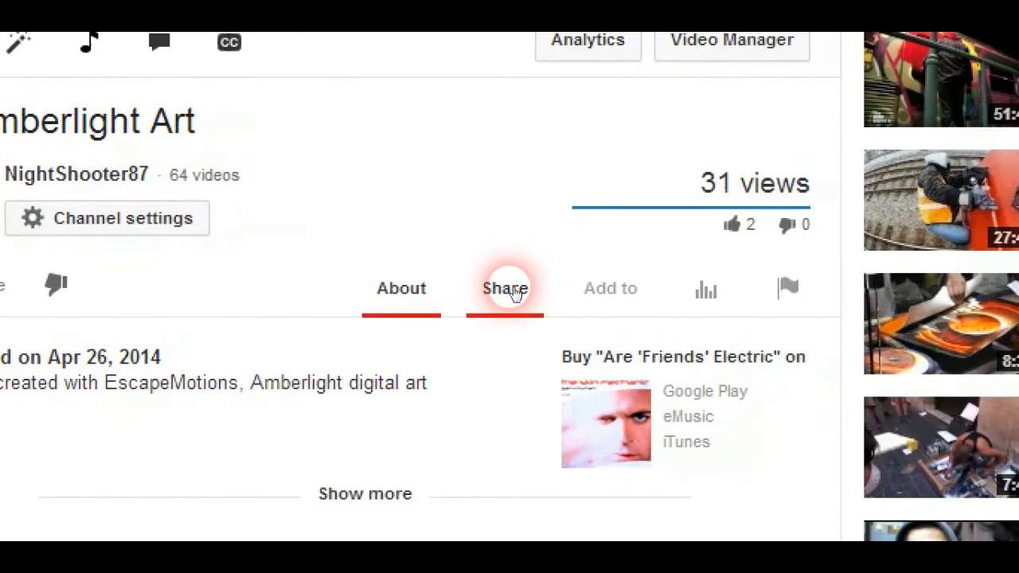
- Show the Share > Embed iframe code for Amberlight Art with the 853 × 480 option
click(505, 287)
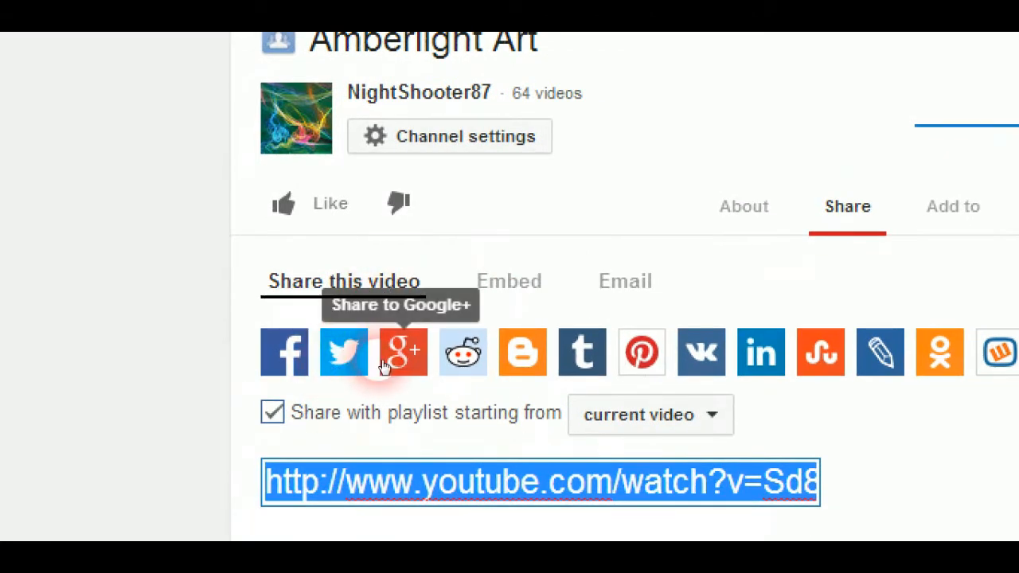
mouse_move(463, 352)
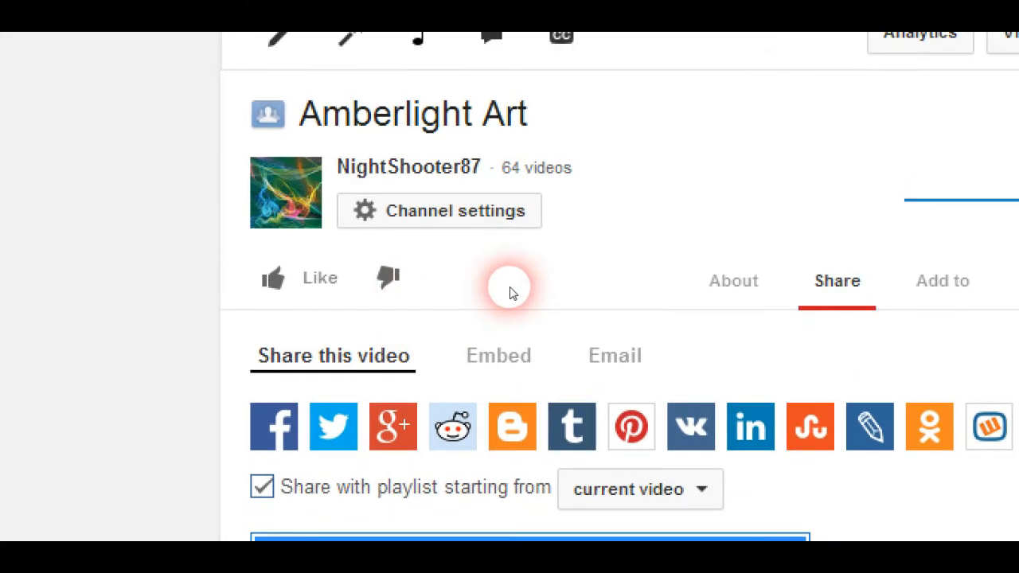
click(498, 355)
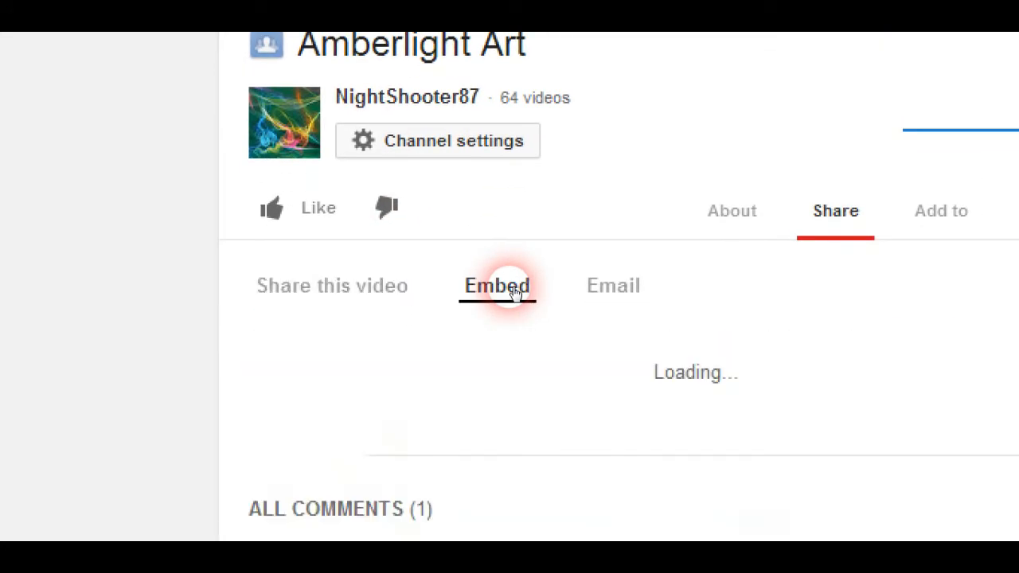
click(497, 285)
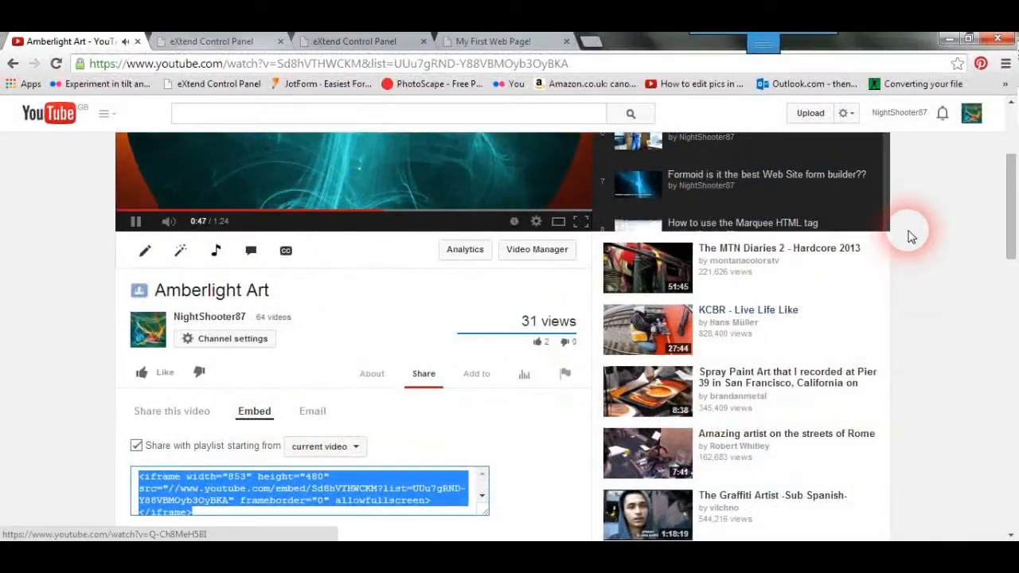
scroll(down, 3)
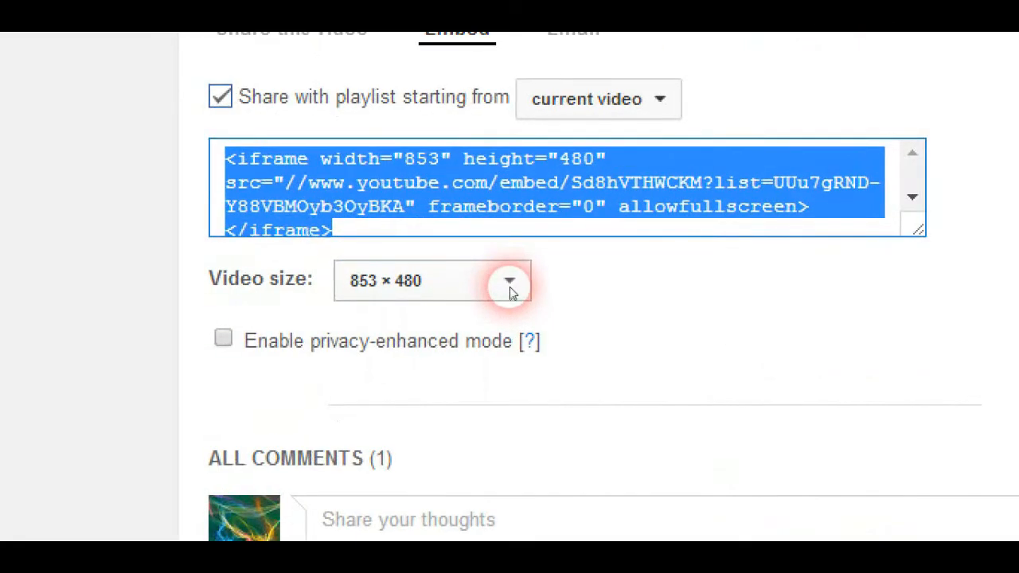
- Try the 560 × 315 player size, return to 853 × 480 and copy the iframe embed code
click(509, 280)
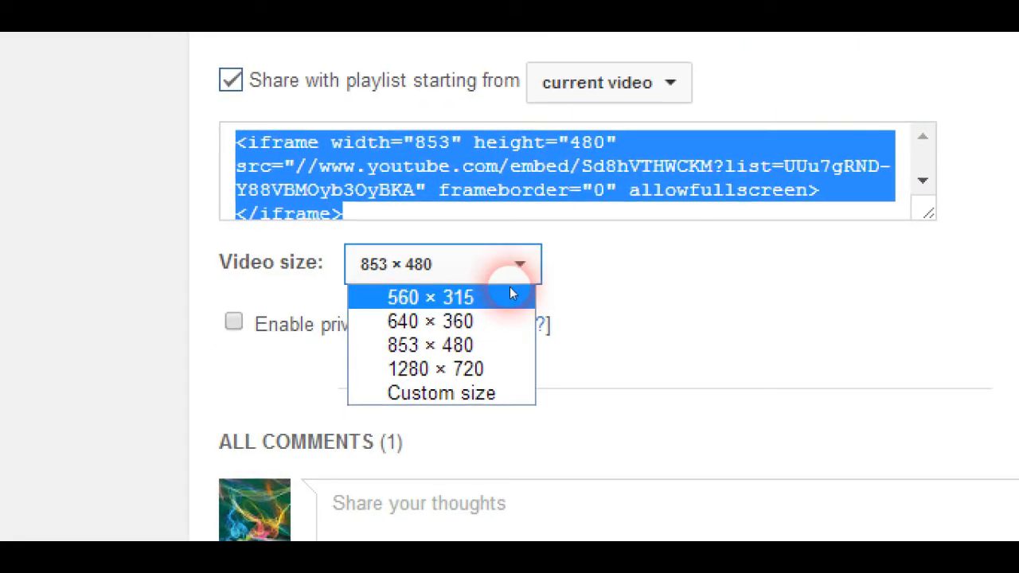
click(430, 297)
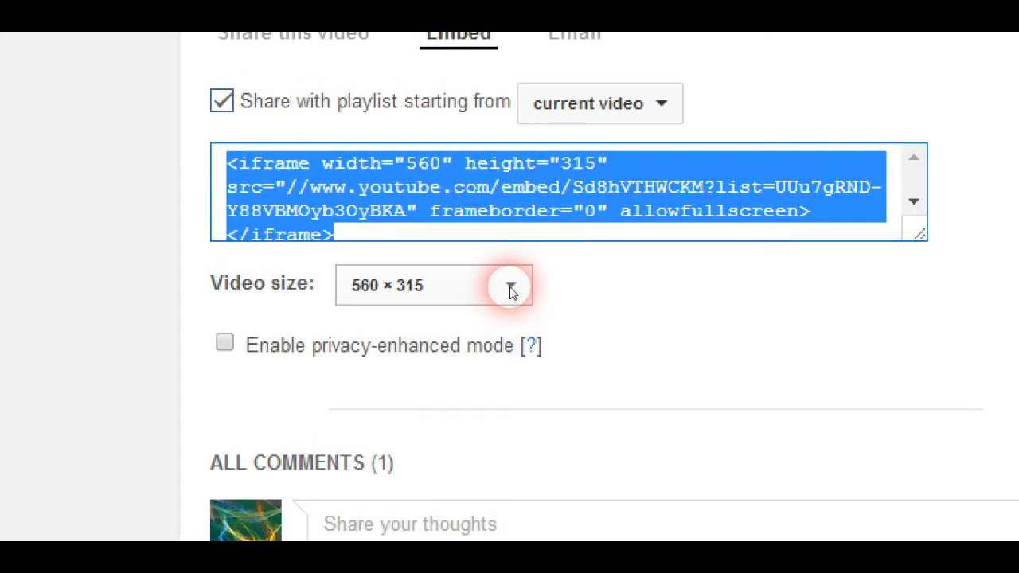
click(511, 285)
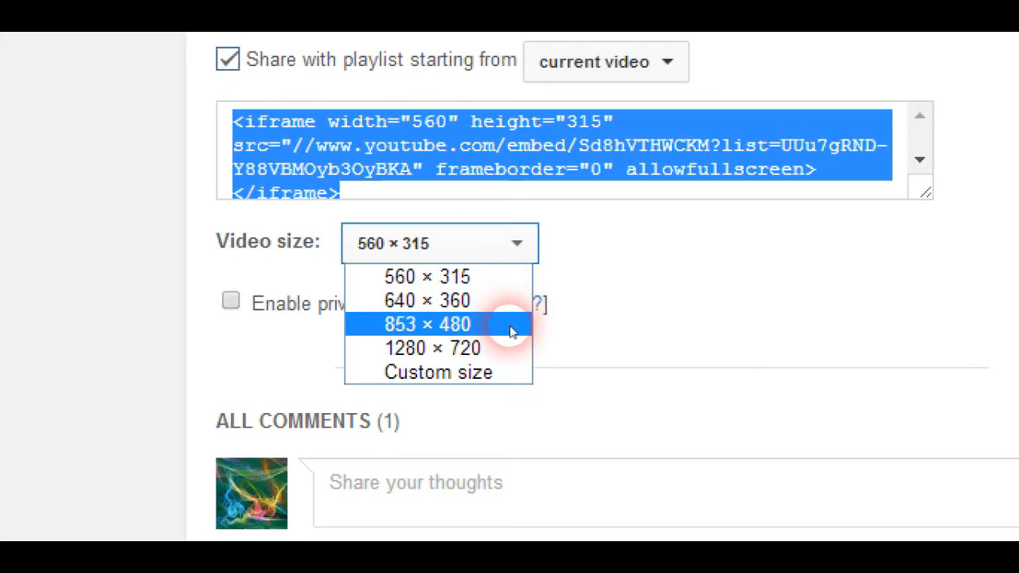
click(427, 325)
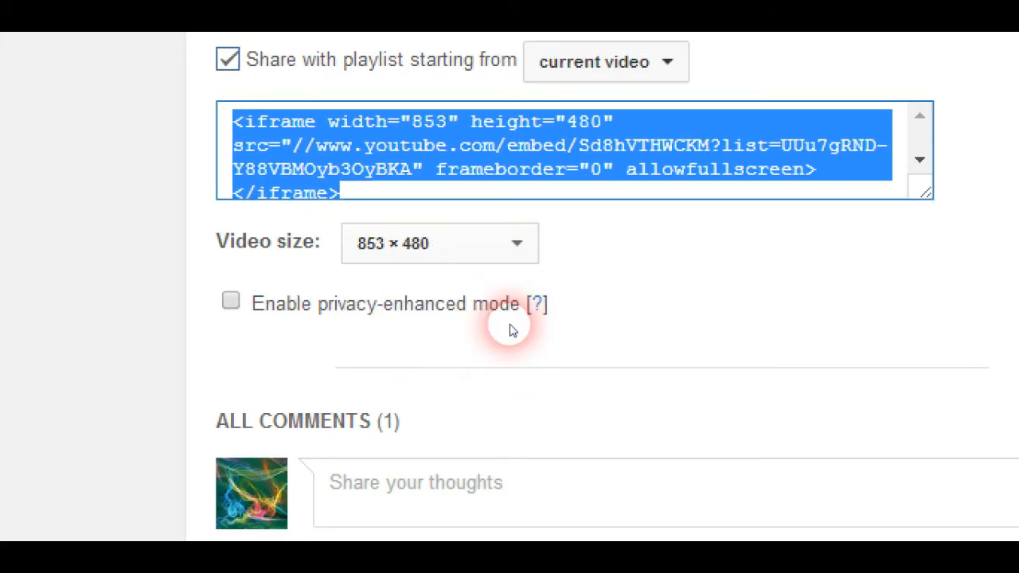
right_click(509, 331)
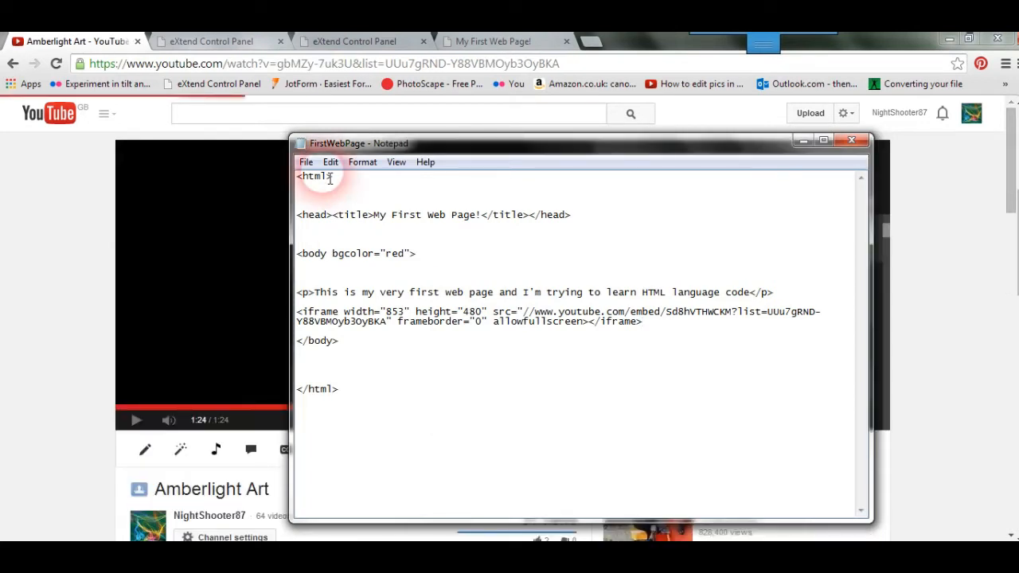
- Reload the local My First Web Page! preview showing the intro text and road photo
click(305, 162)
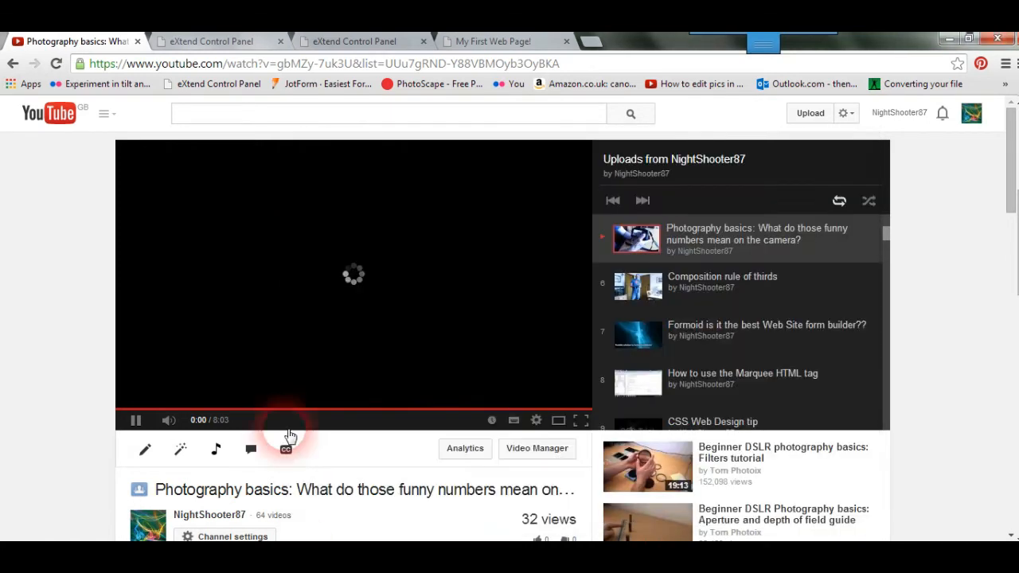
click(493, 41)
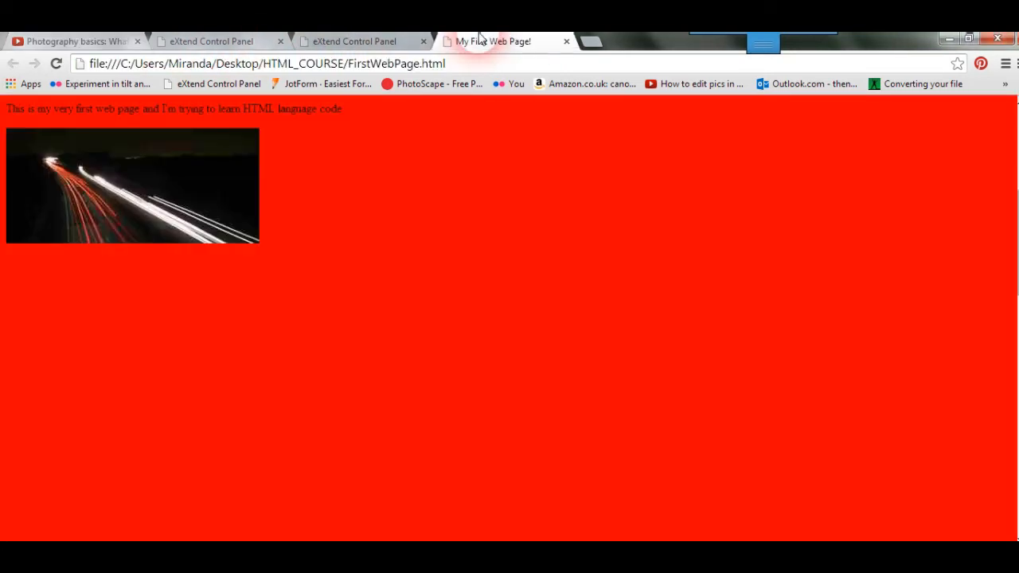
click(56, 64)
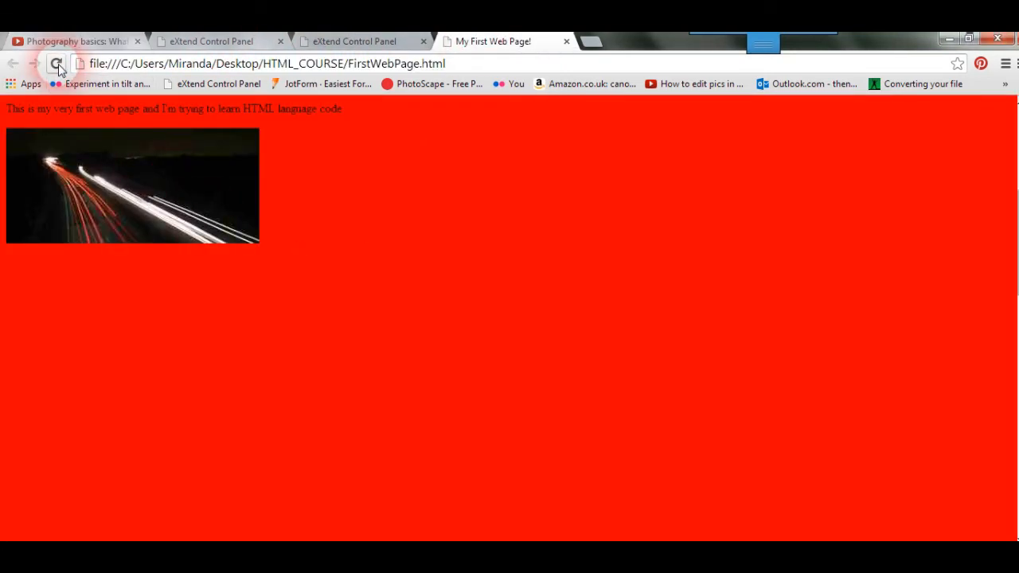
click(56, 63)
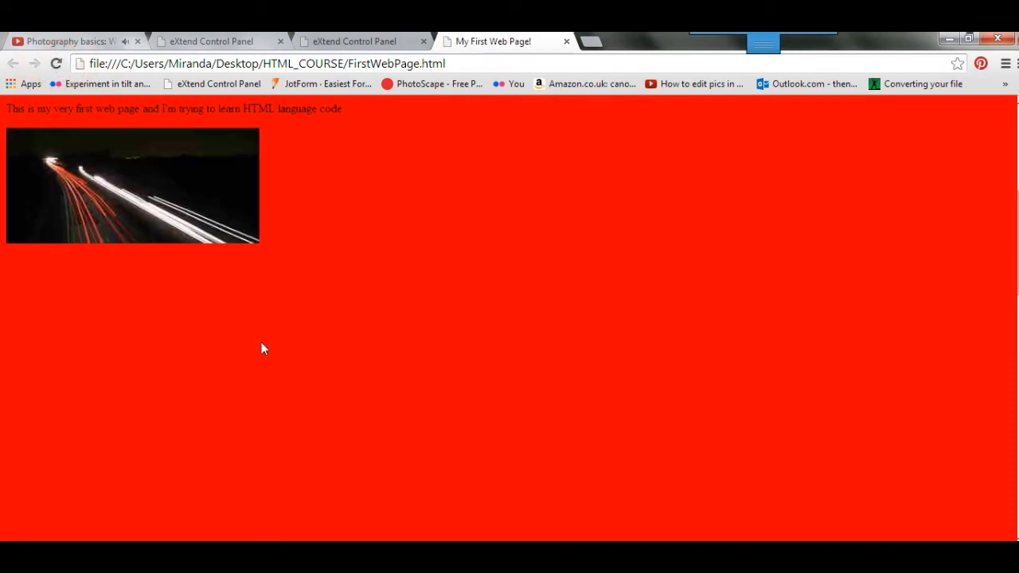
mouse_move(323, 452)
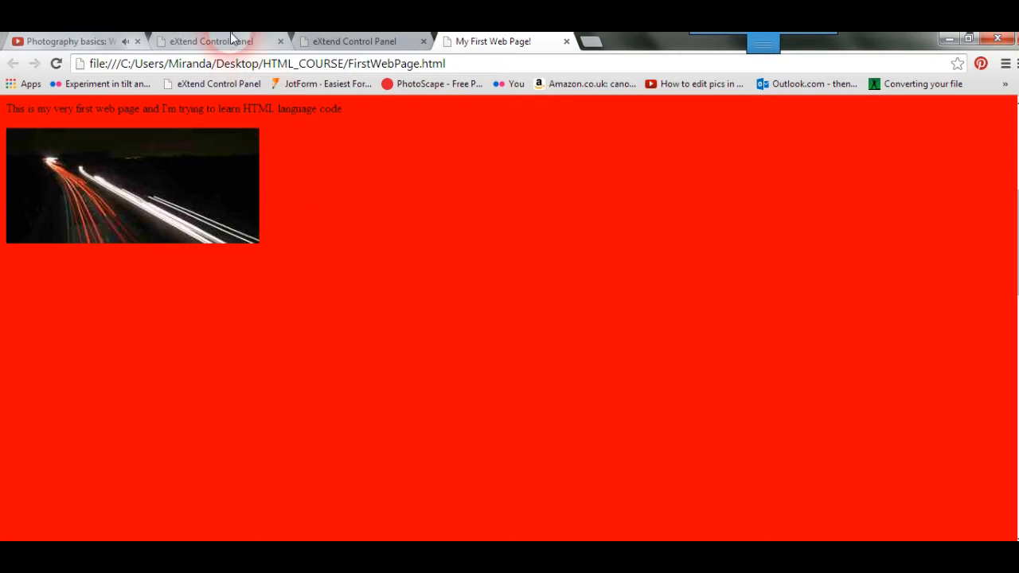
- Start a file upload into public_html from the control panel's file manager
click(210, 40)
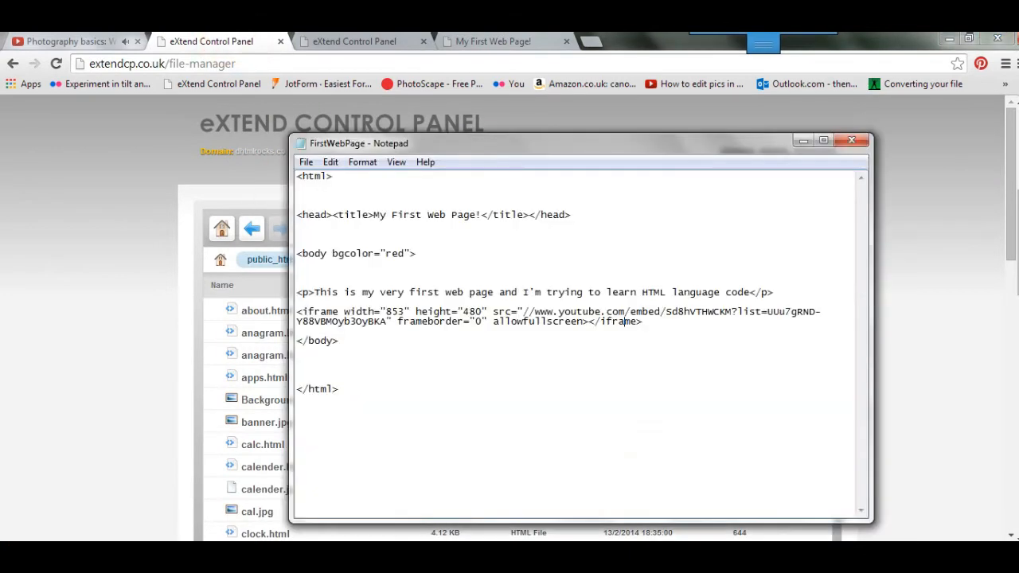
click(448, 426)
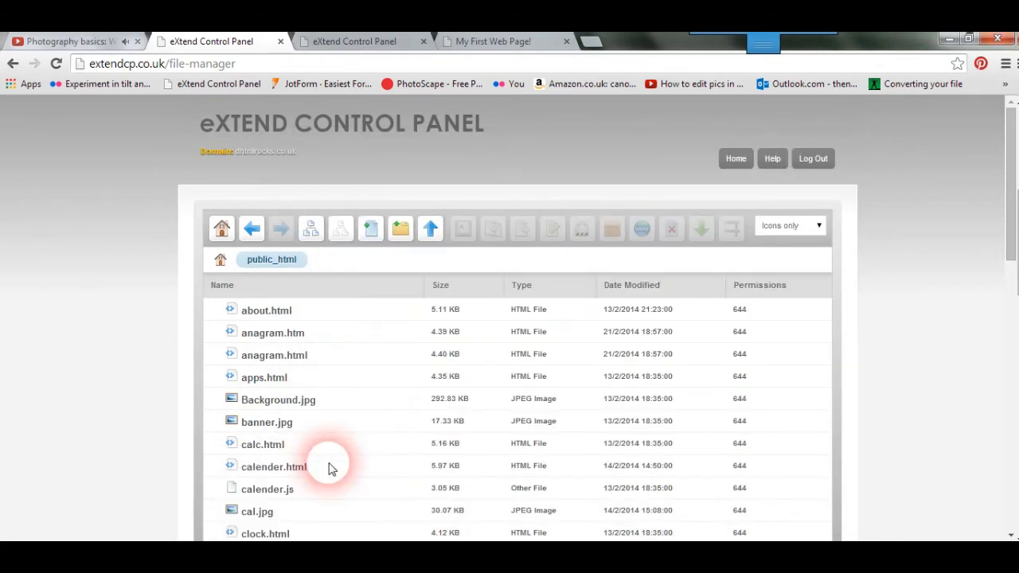
mouse_move(430, 229)
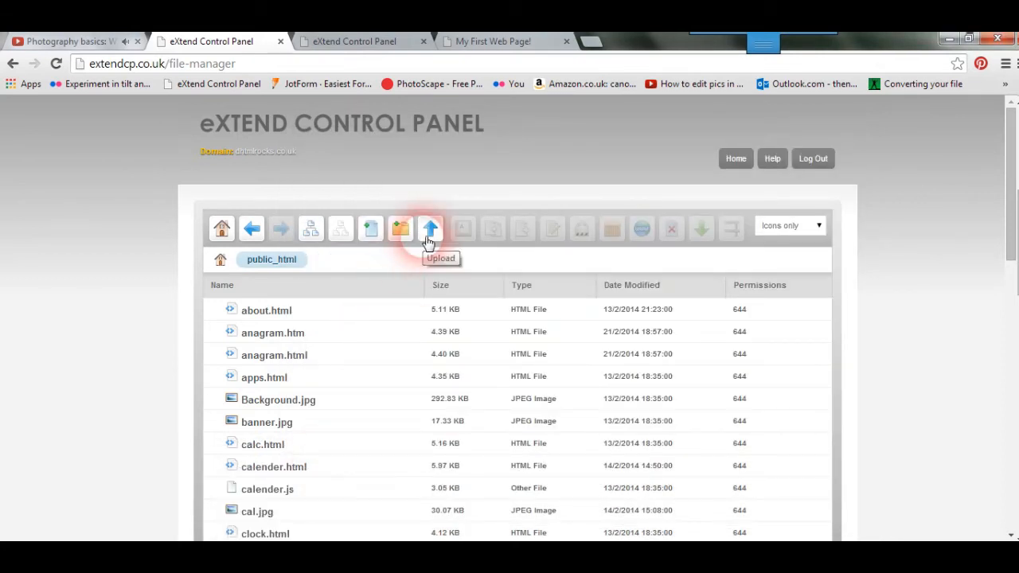
click(430, 229)
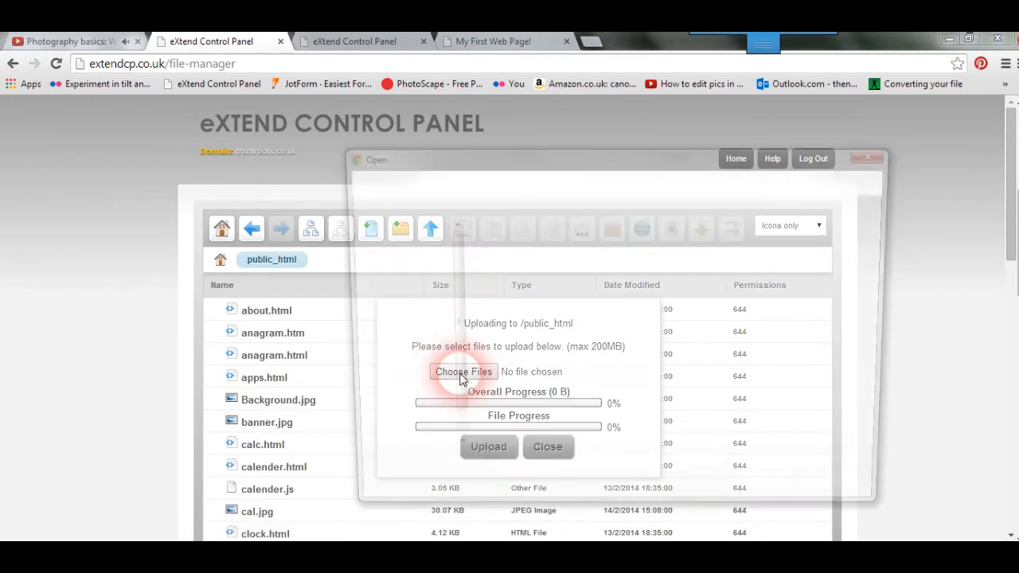
click(464, 372)
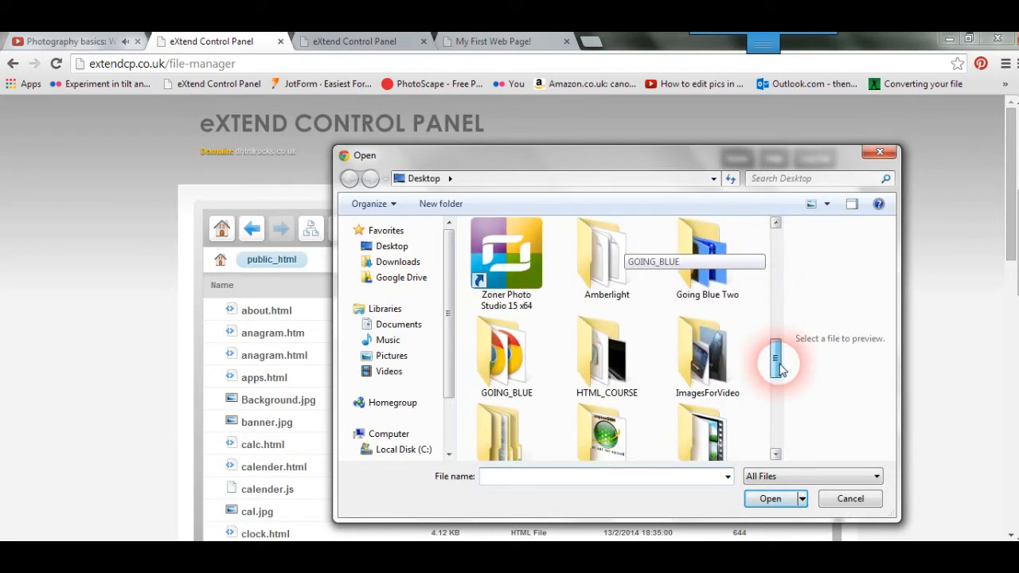
- Upload FirstWebPage.html from the HTML_COURSE folder and dismiss the completed upload
double_click(606, 353)
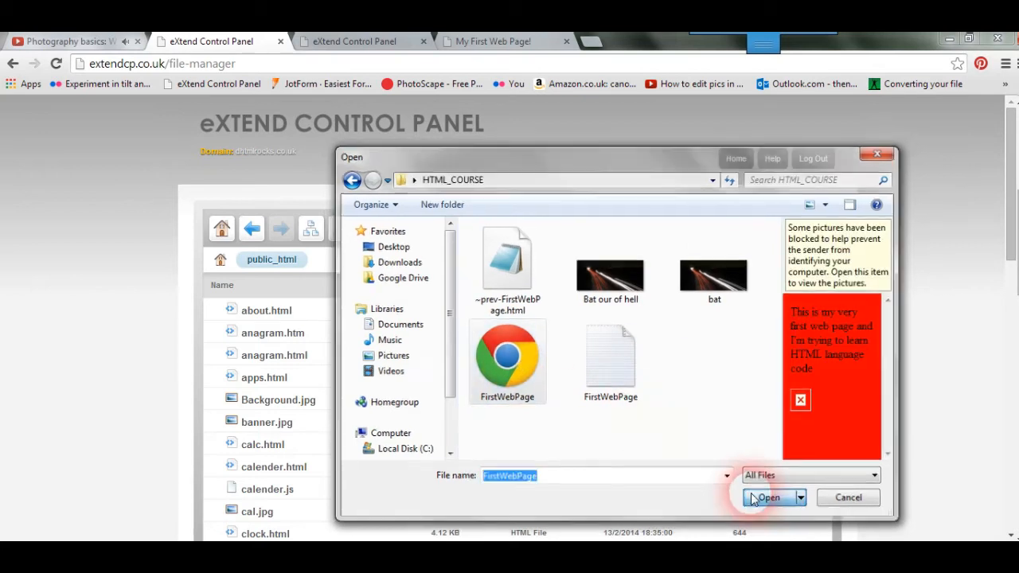
click(768, 497)
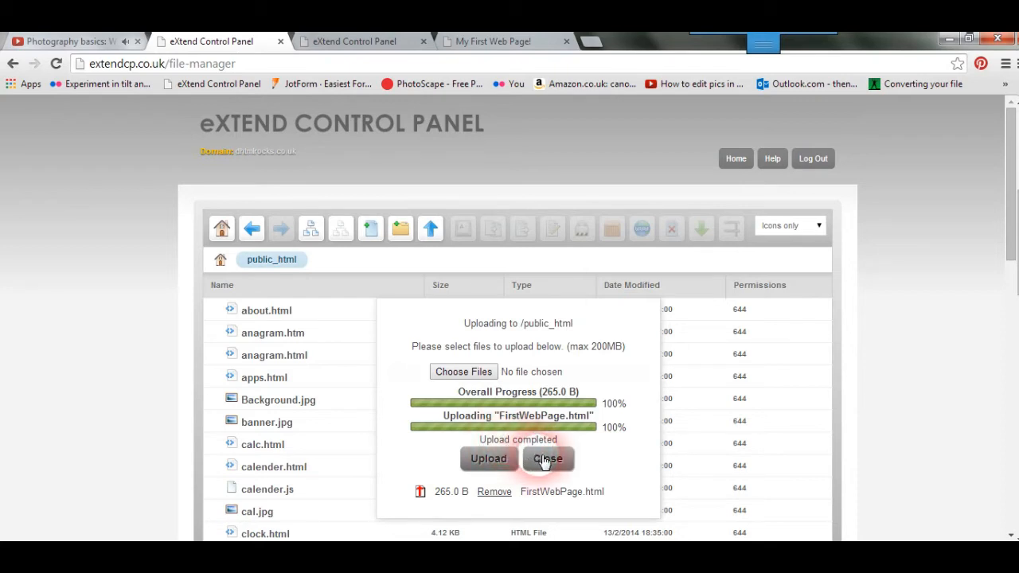
click(548, 459)
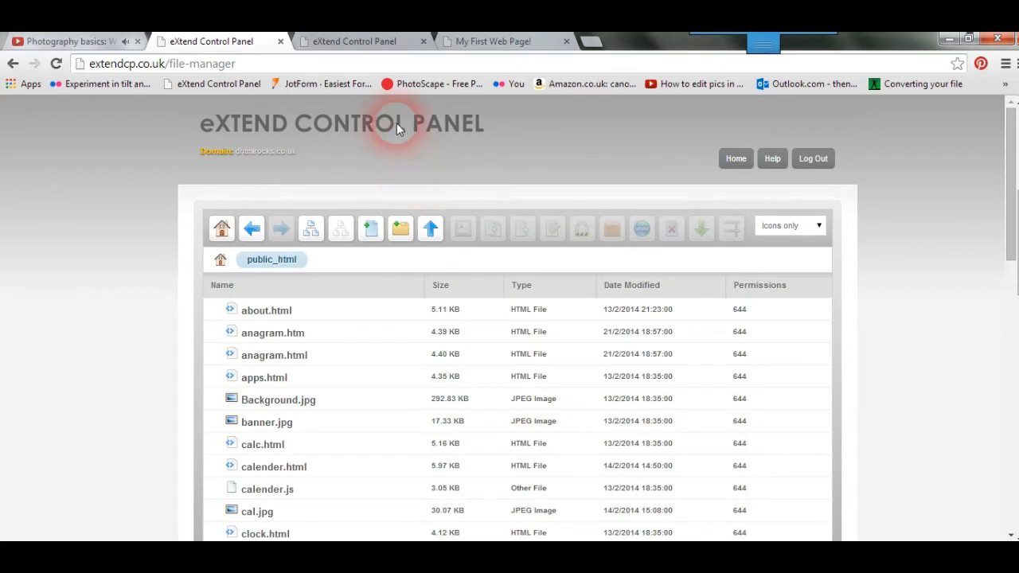
mouse_move(601, 37)
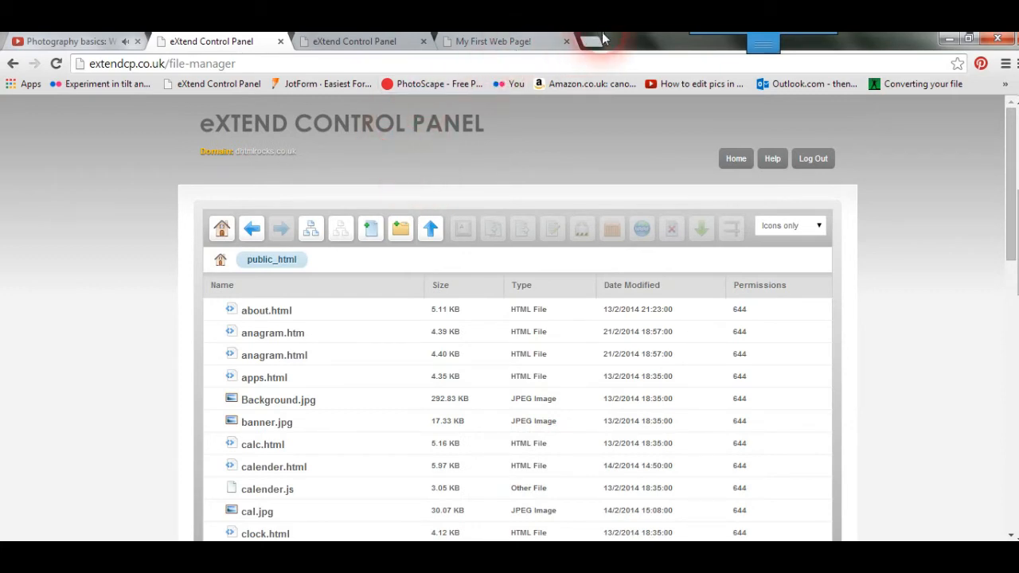
- Visit dhtmlrocks.co.uk/FirstWebPage.html in a new tab to see the live red page
click(593, 41)
text(dhtmlrocks.co.uk/f)
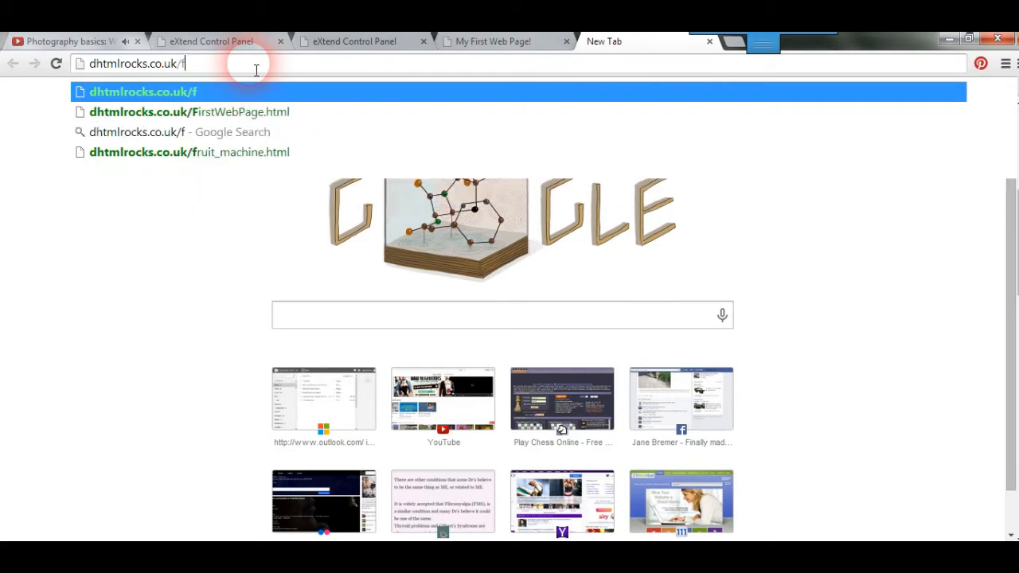
click(188, 111)
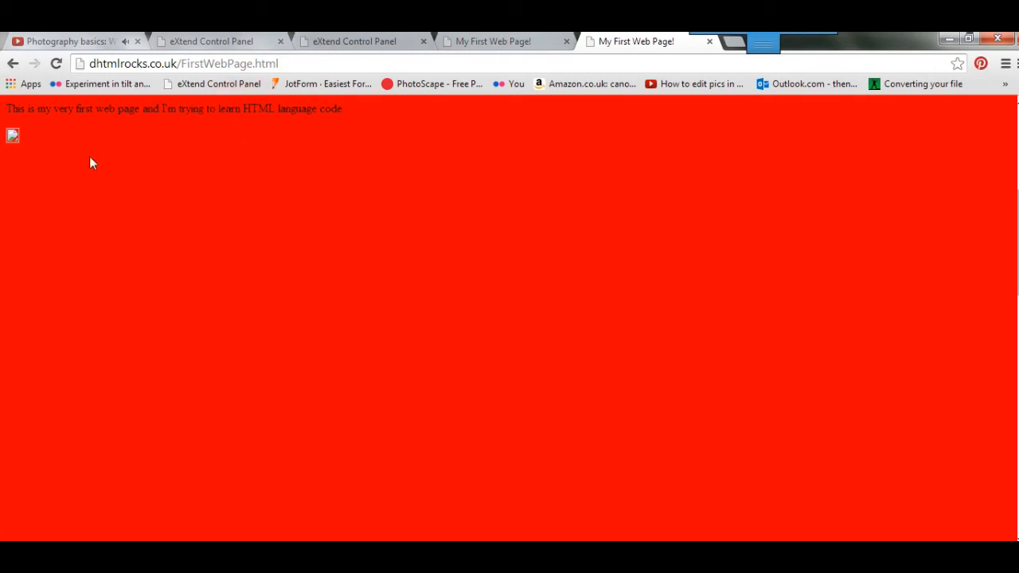
mouse_move(422, 174)
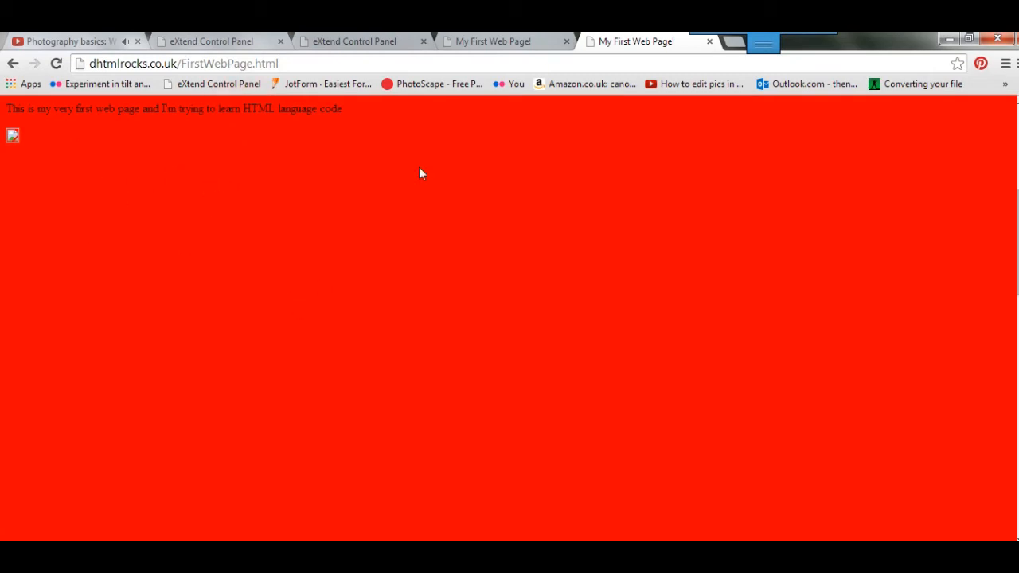
mouse_move(426, 440)
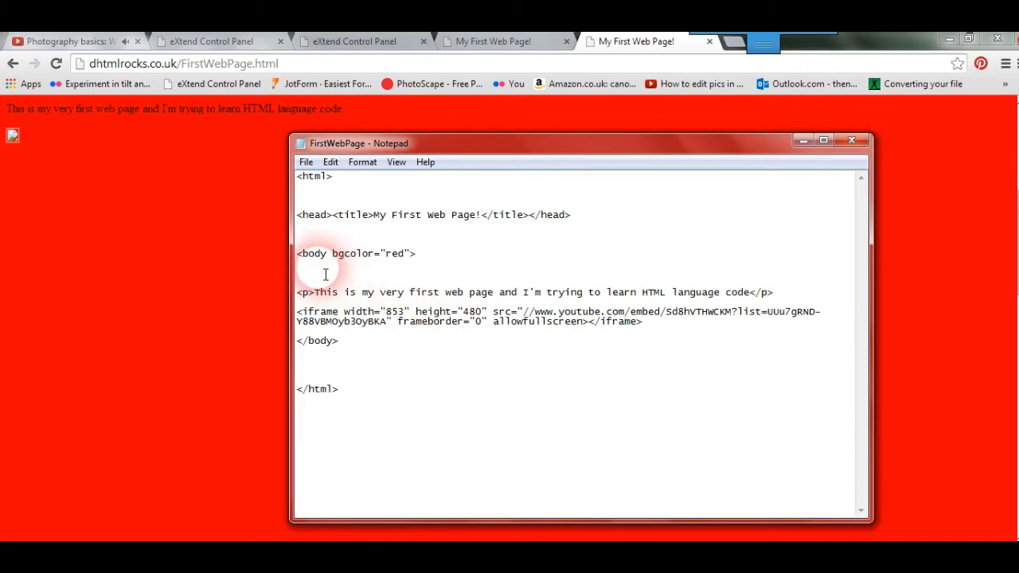
mouse_move(455, 341)
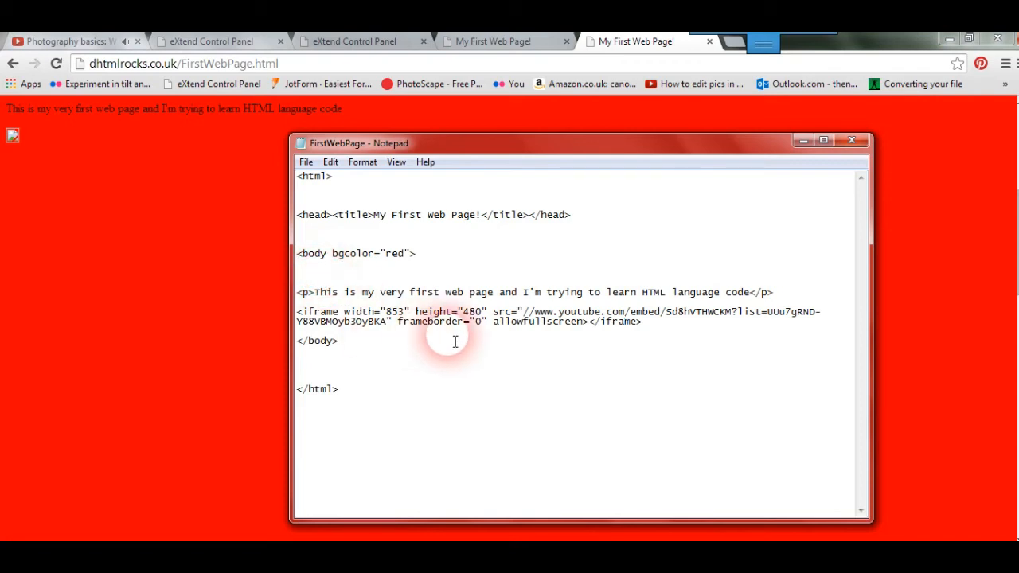
- Copy the page's code from <body> to </body>, including the YouTube iframe line
drag(454, 341, 641, 322)
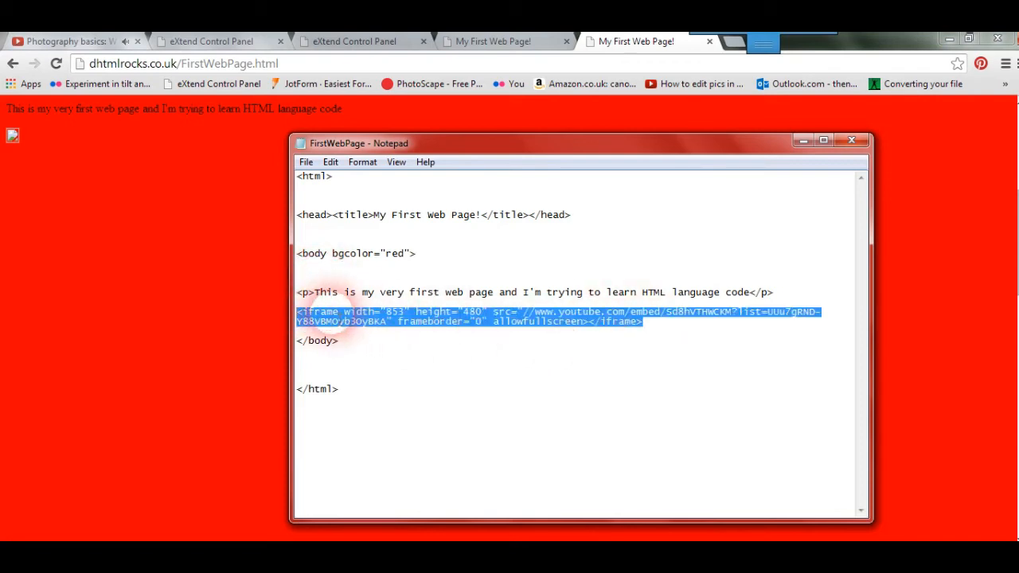
click(653, 368)
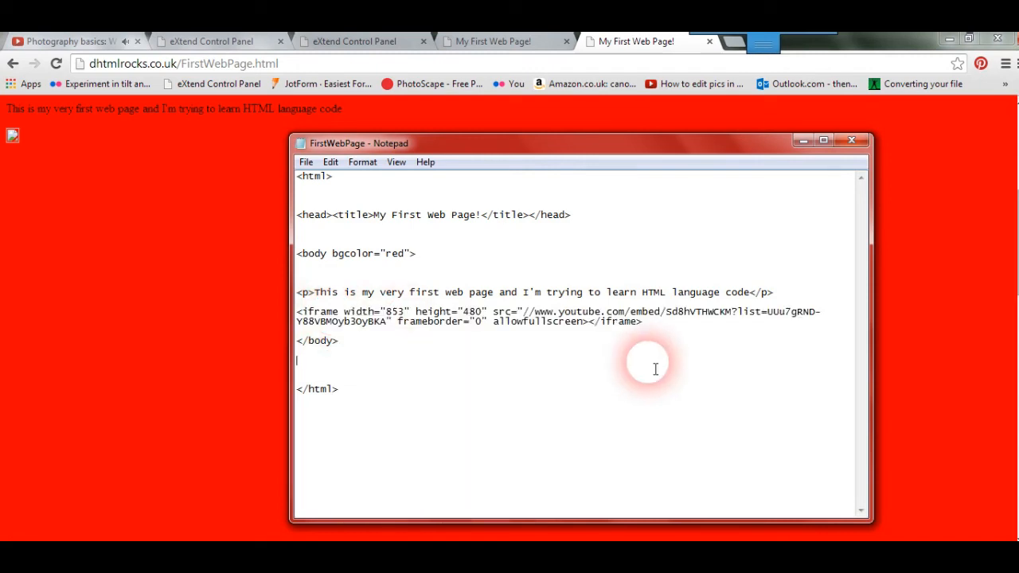
mouse_move(305, 268)
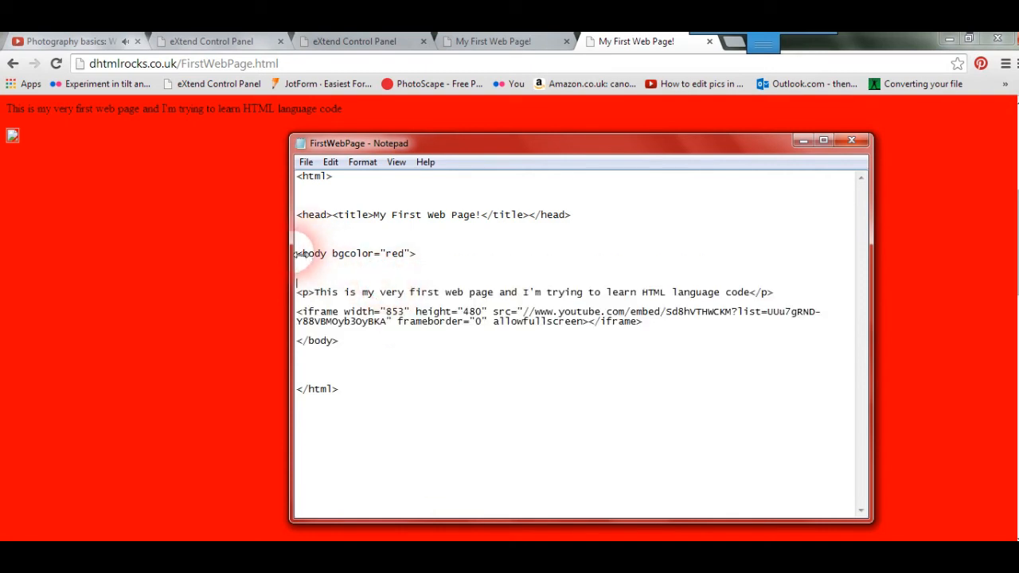
drag(296, 253, 351, 366)
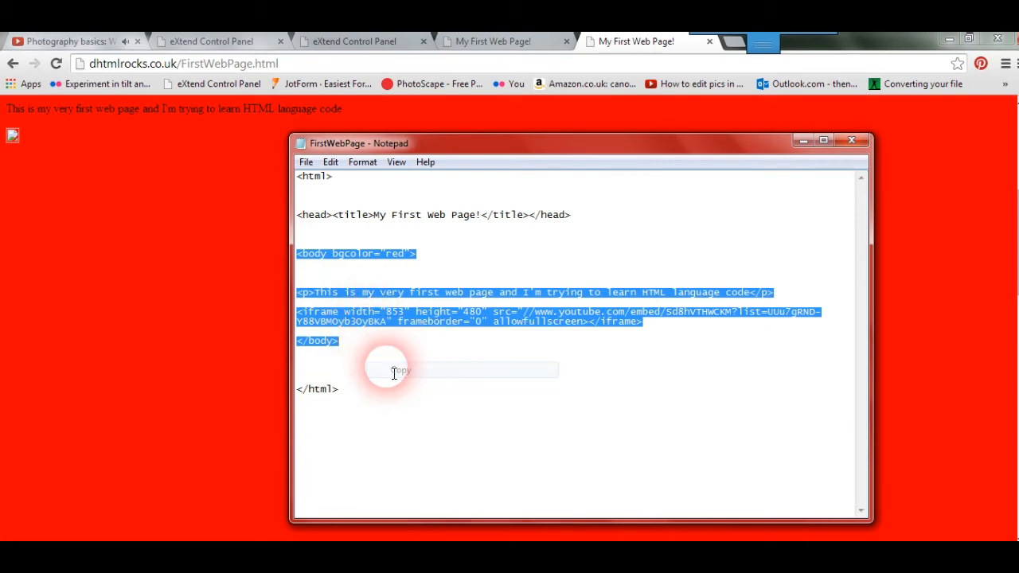
click(354, 41)
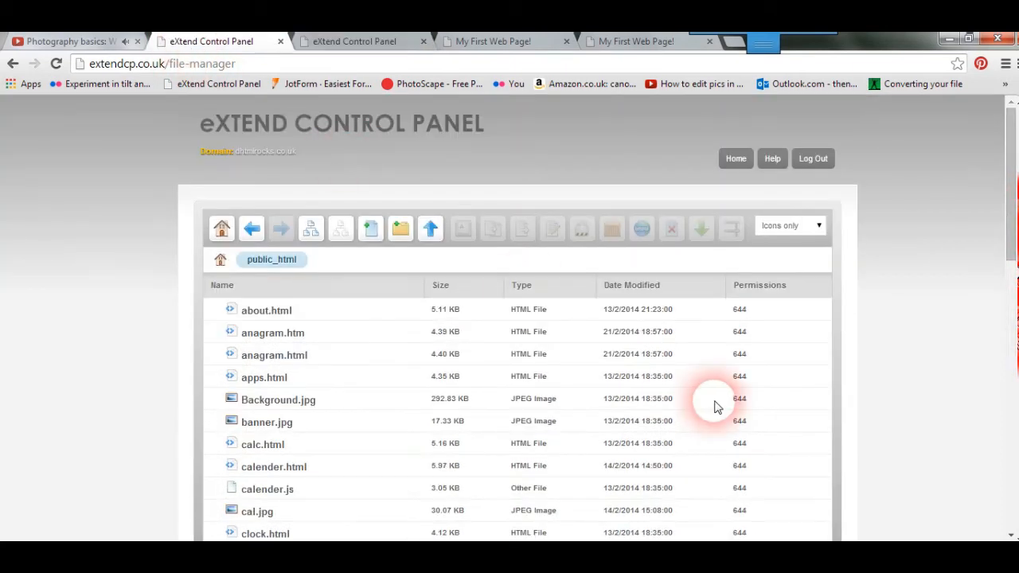
- Edit FirstWebPage.html on the server, pasting the iframe body over the old body code
scroll(down, 3)
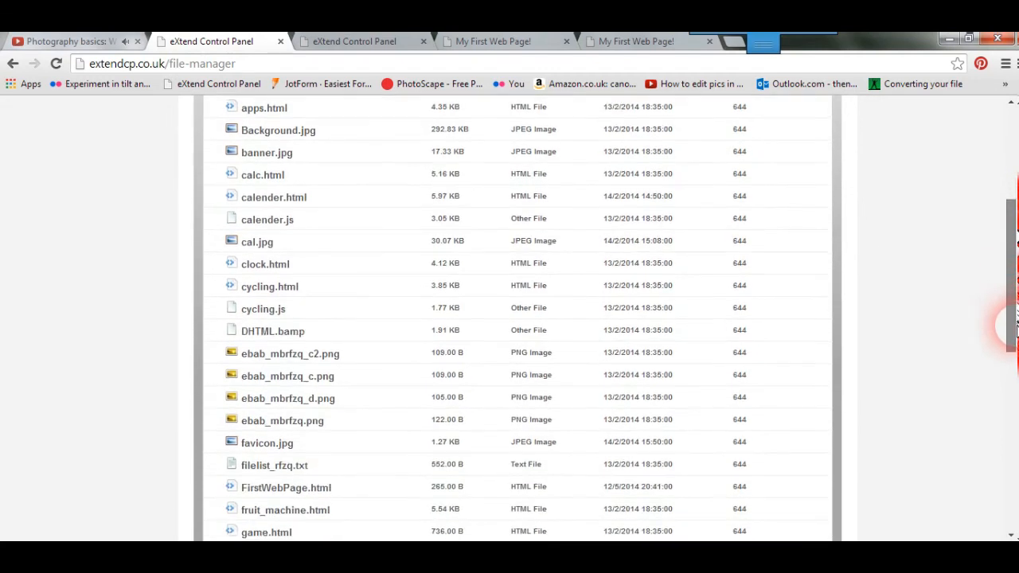
click(286, 476)
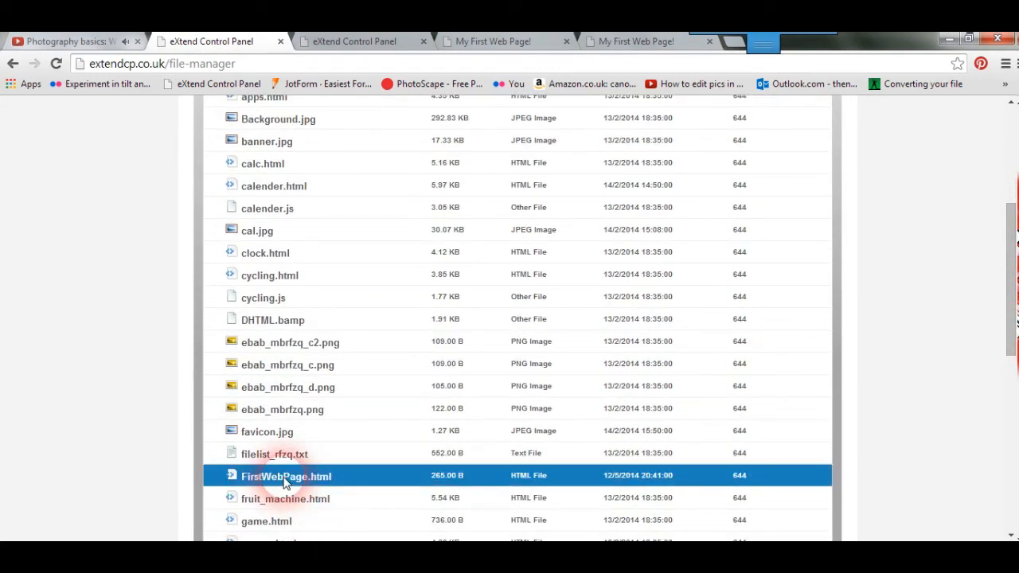
mouse_move(600, 279)
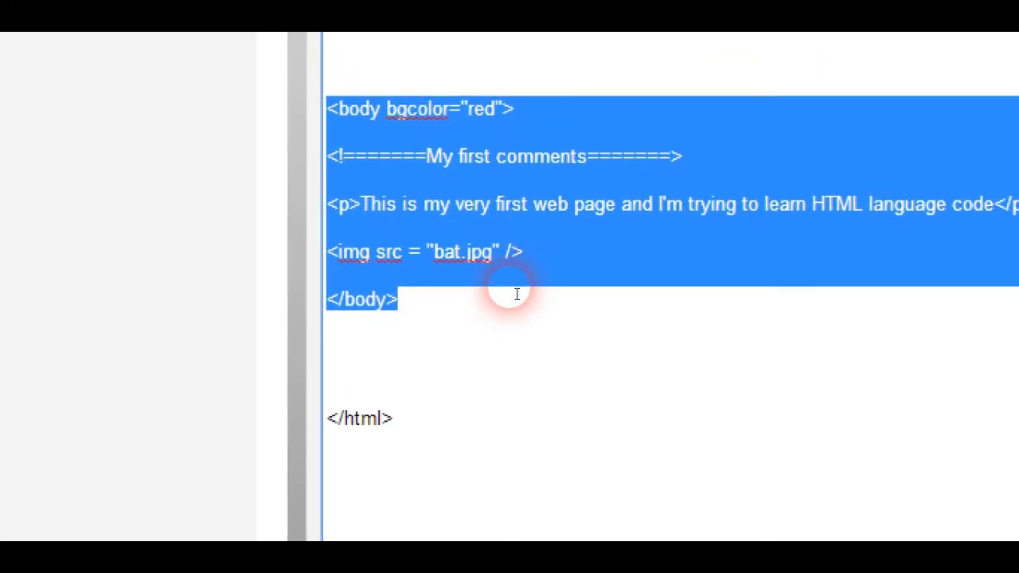
right_click(516, 293)
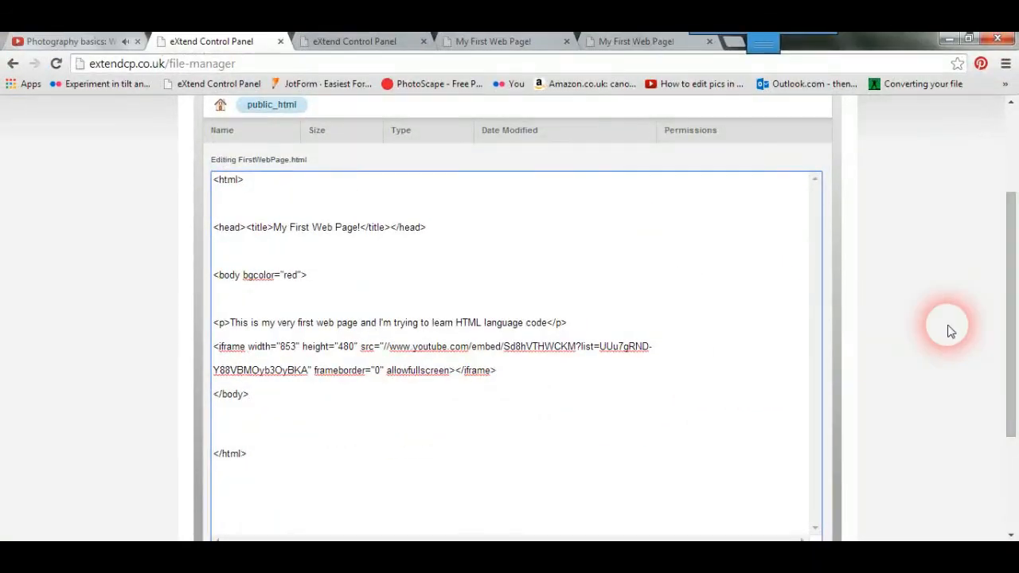
- Save the edited FirstWebPage.html and confirm the file-saved message
scroll(down, 3)
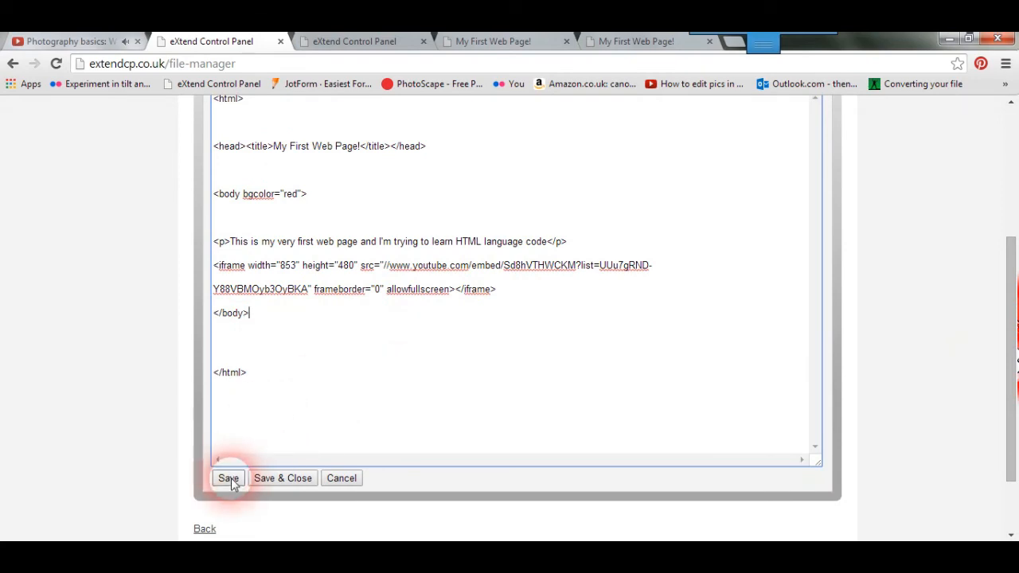
click(229, 478)
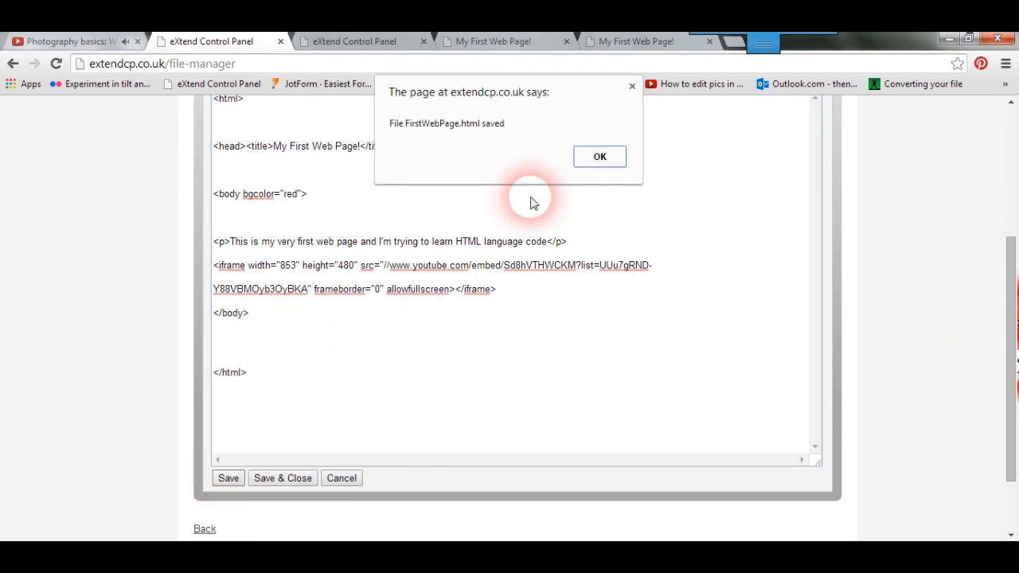
click(600, 156)
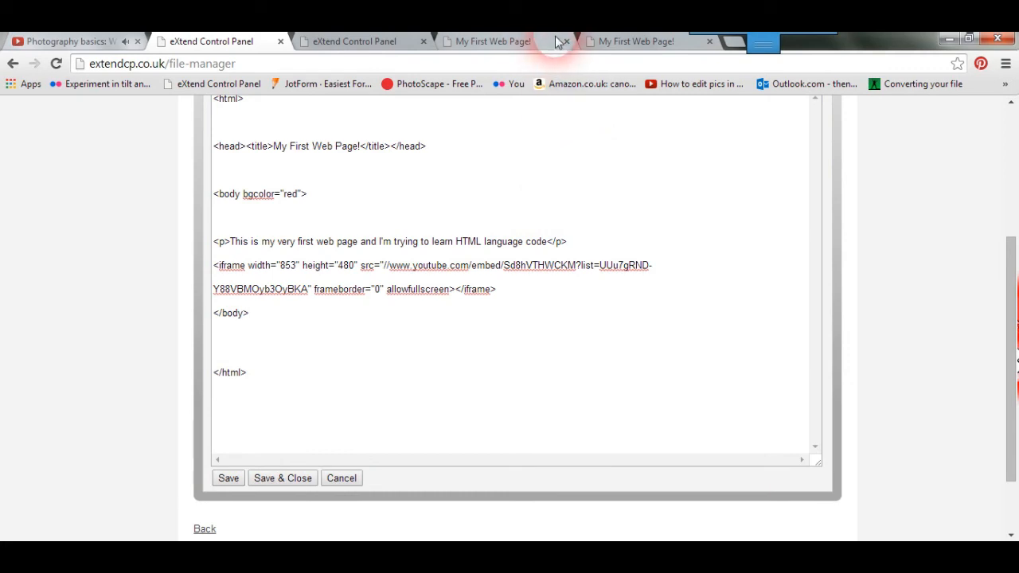
- Reload the live page and start the embedded Amberlight Art playlist player
click(636, 40)
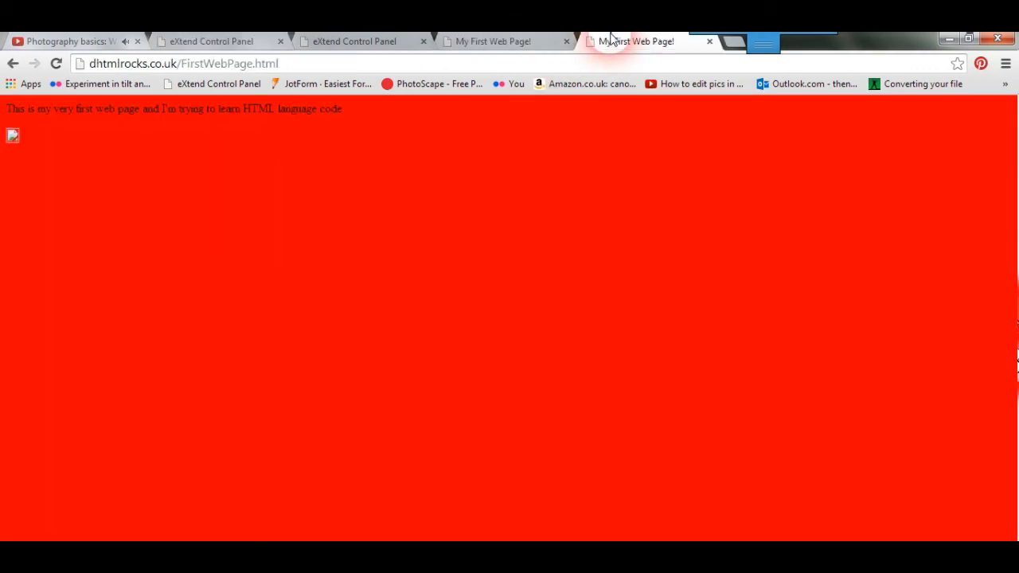
click(56, 64)
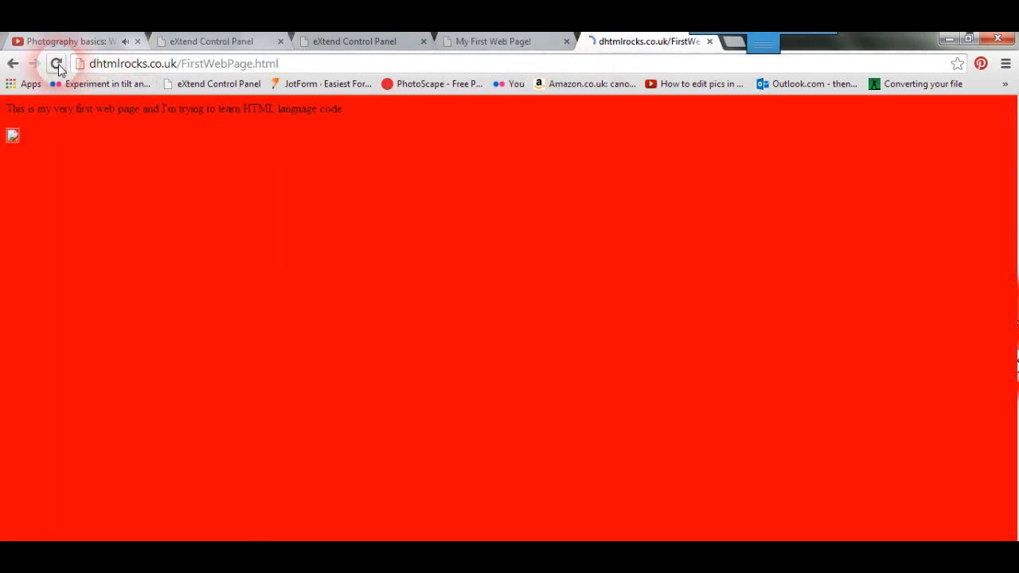
click(56, 63)
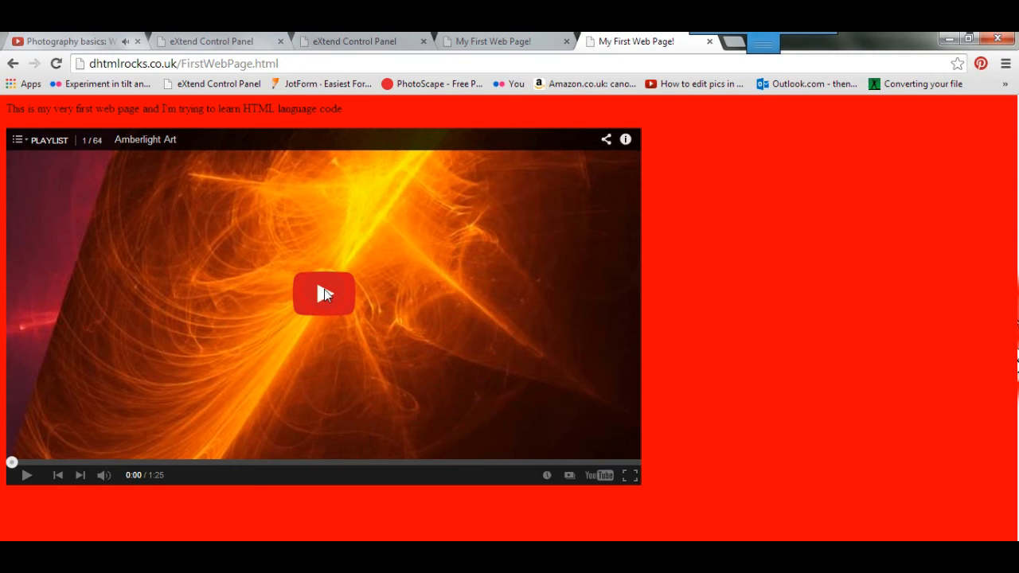
click(324, 293)
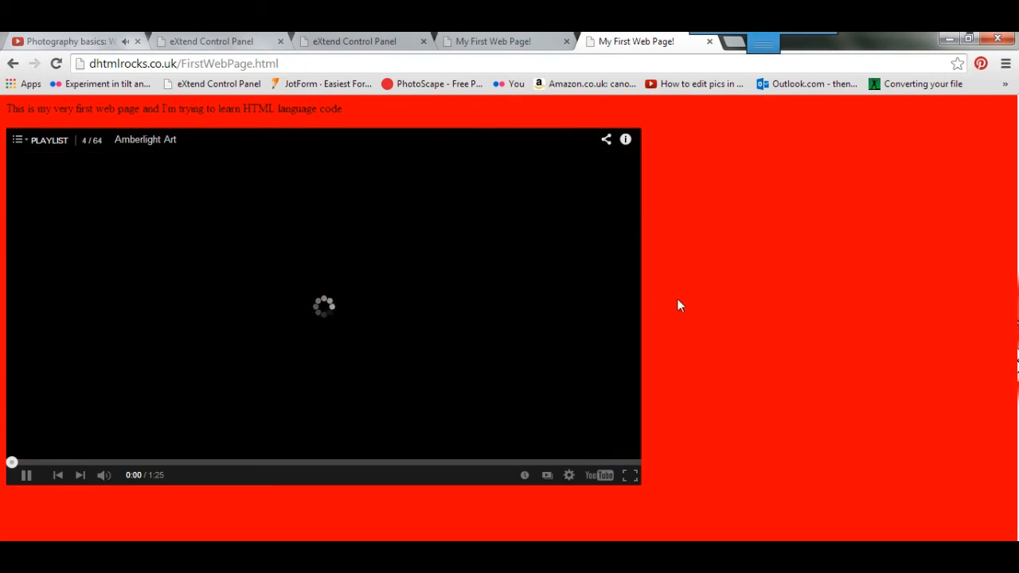